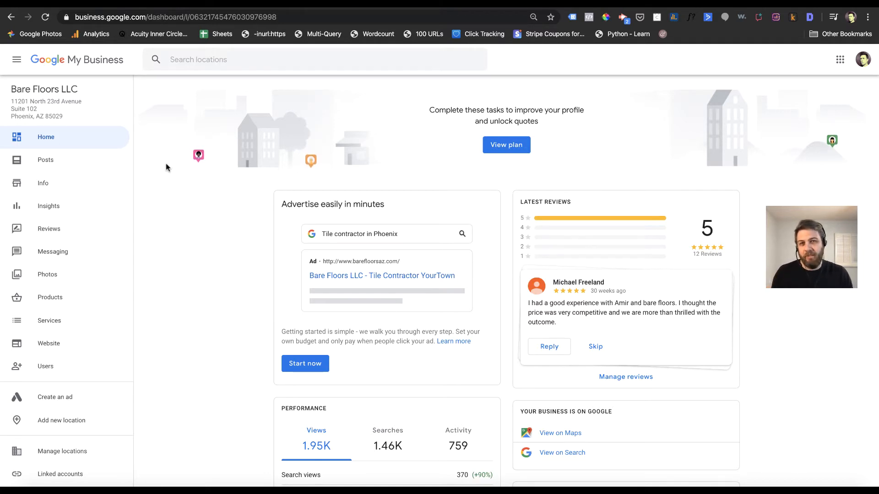
{"action": "mouse_move", "coordinate": [183, 249]}
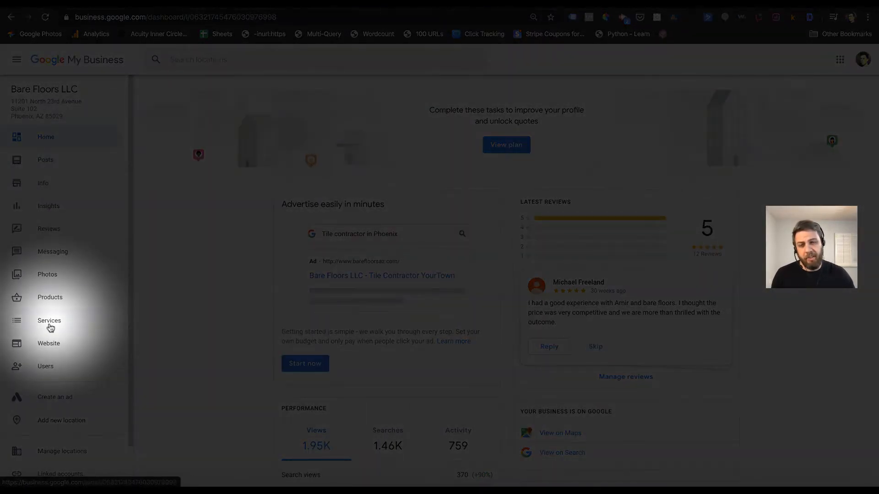
{"action": "mouse_move", "coordinate": [50, 327]}
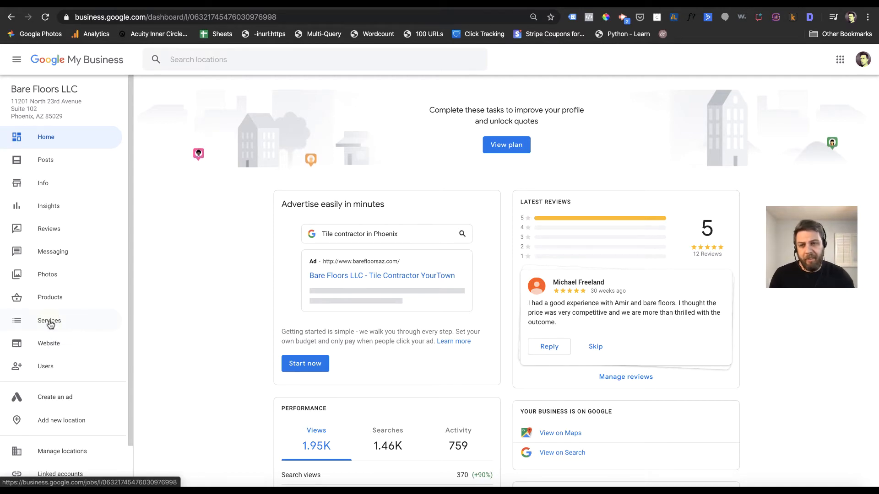
{"action": "mouse_move", "coordinate": [50, 324]}
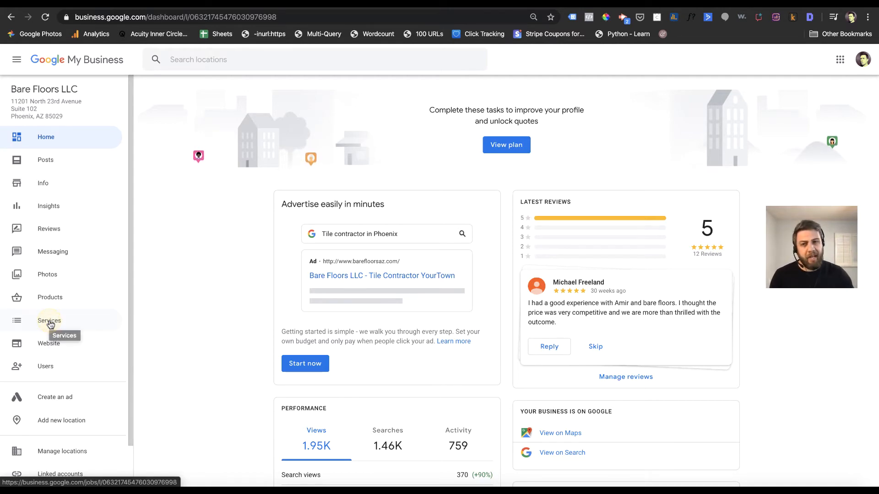
Open Services for Bare Floors LLC, showing Tile contractor add-service suggestions
{"action": "left_click", "coordinate": [49, 320]}
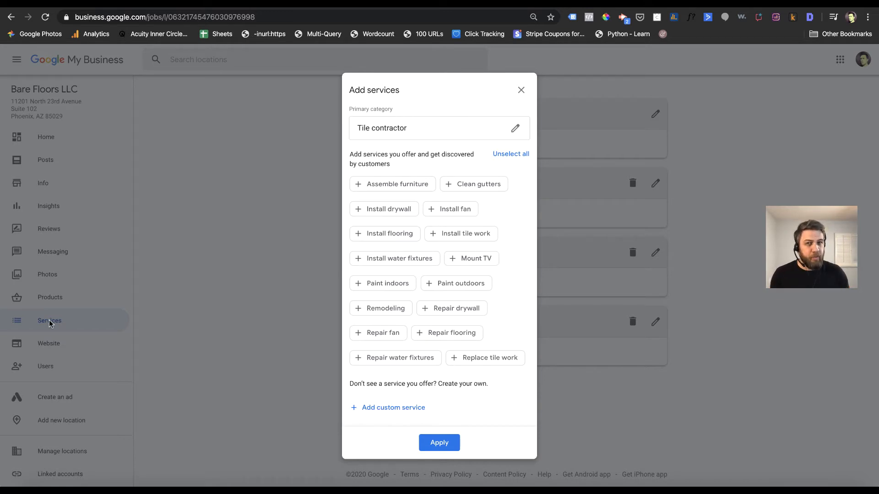
{"action": "mouse_move", "coordinate": [326, 115]}
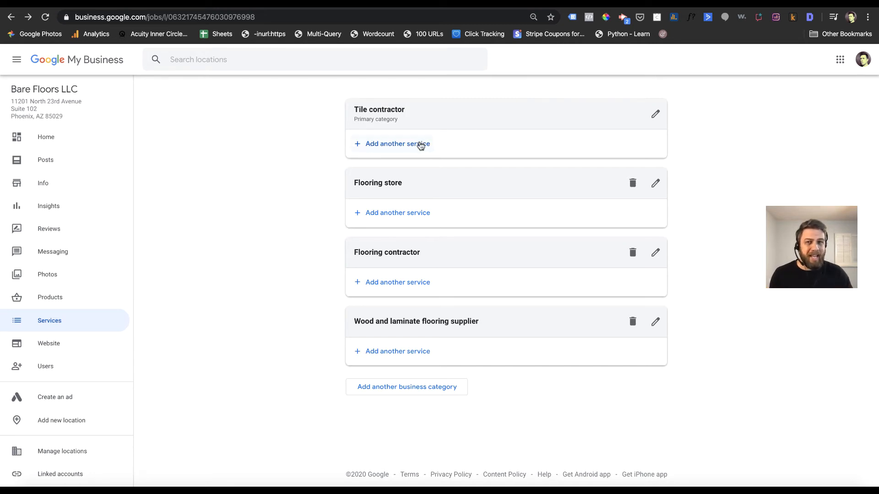
{"action": "left_click", "coordinate": [397, 144]}
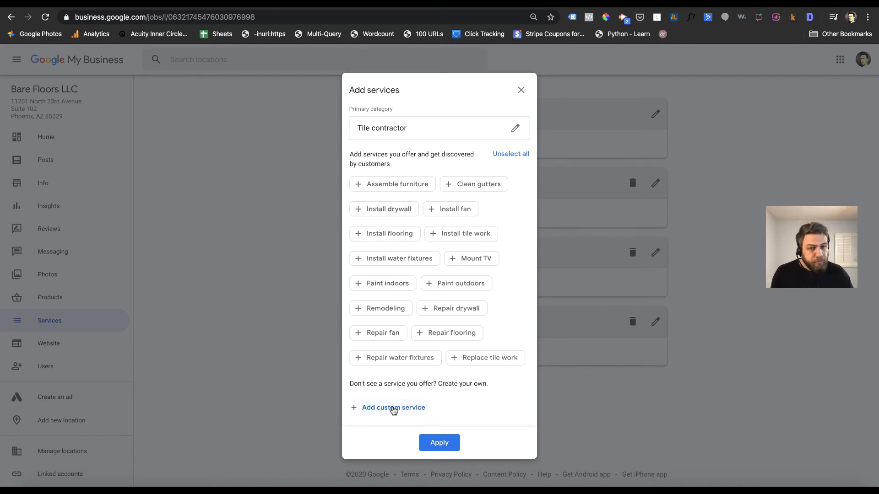
{"action": "left_click", "coordinate": [393, 407]}
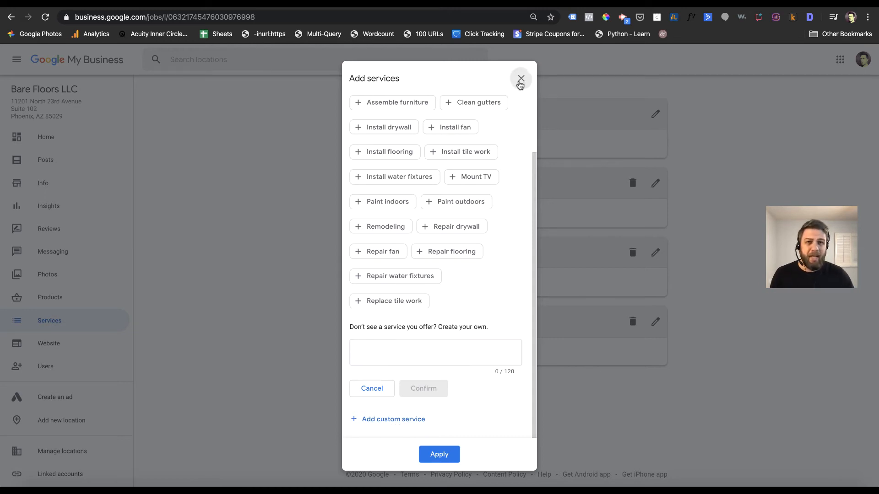
{"action": "left_click", "coordinate": [520, 78]}
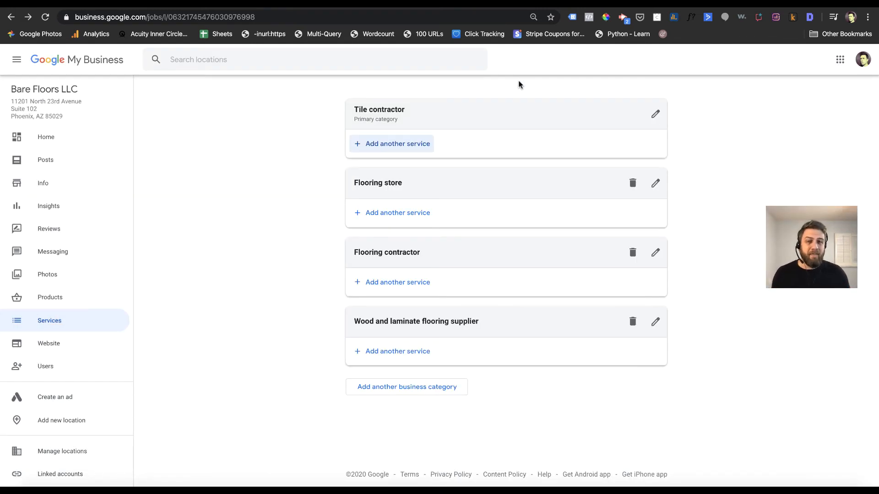